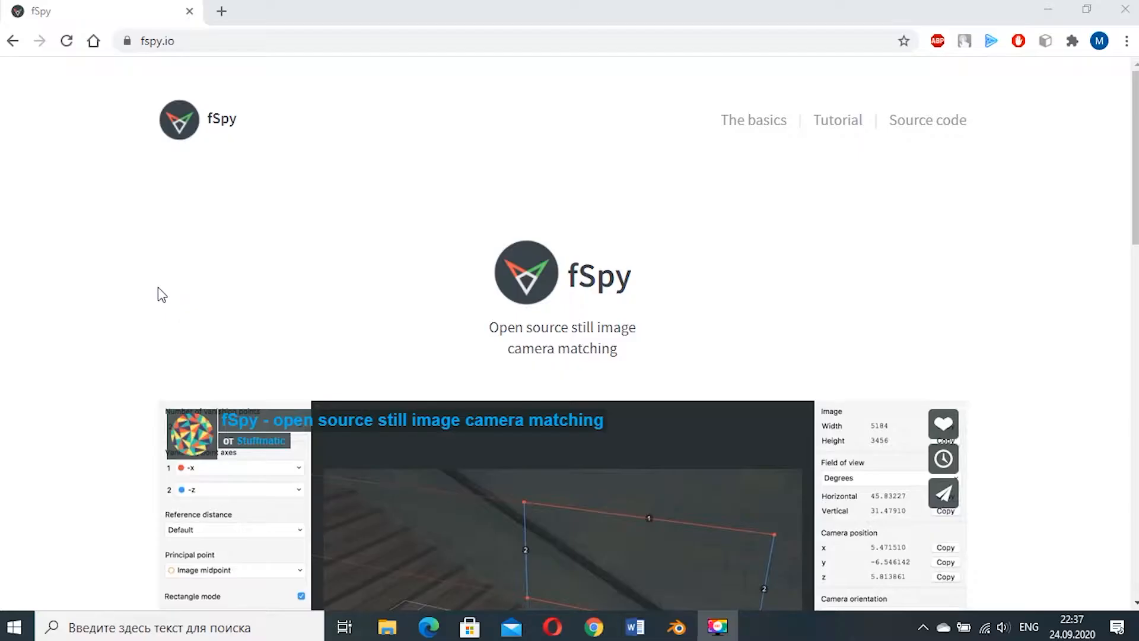
pyautogui.moveTo(568, 287)
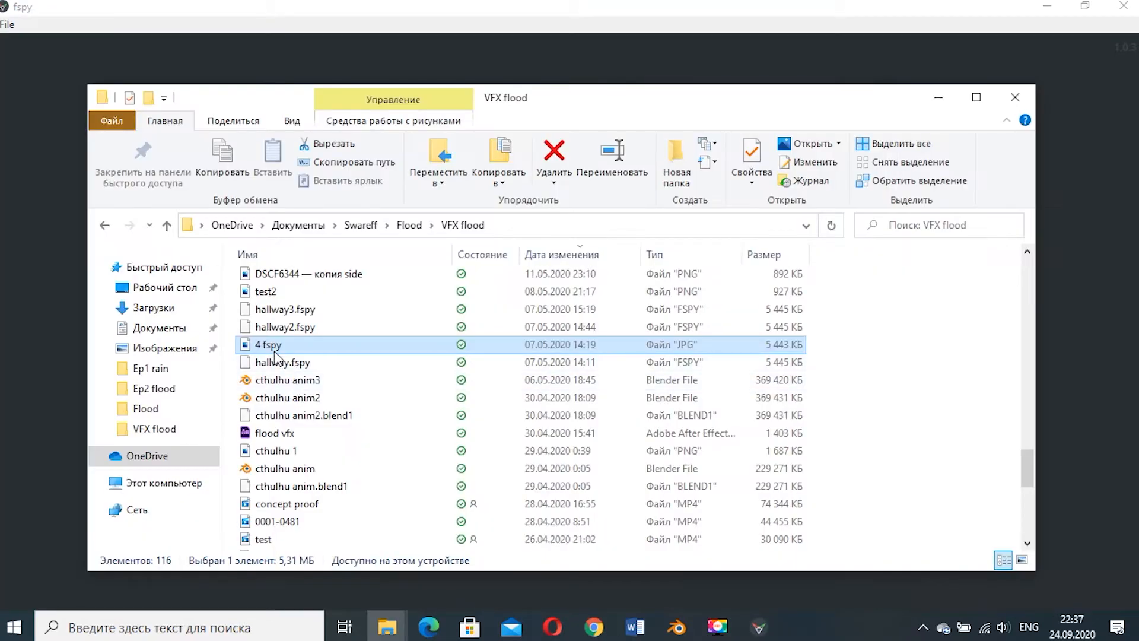
# Load the hallway photo into fSpy with image dimming turned off.
pyautogui.doubleClick(267, 345)
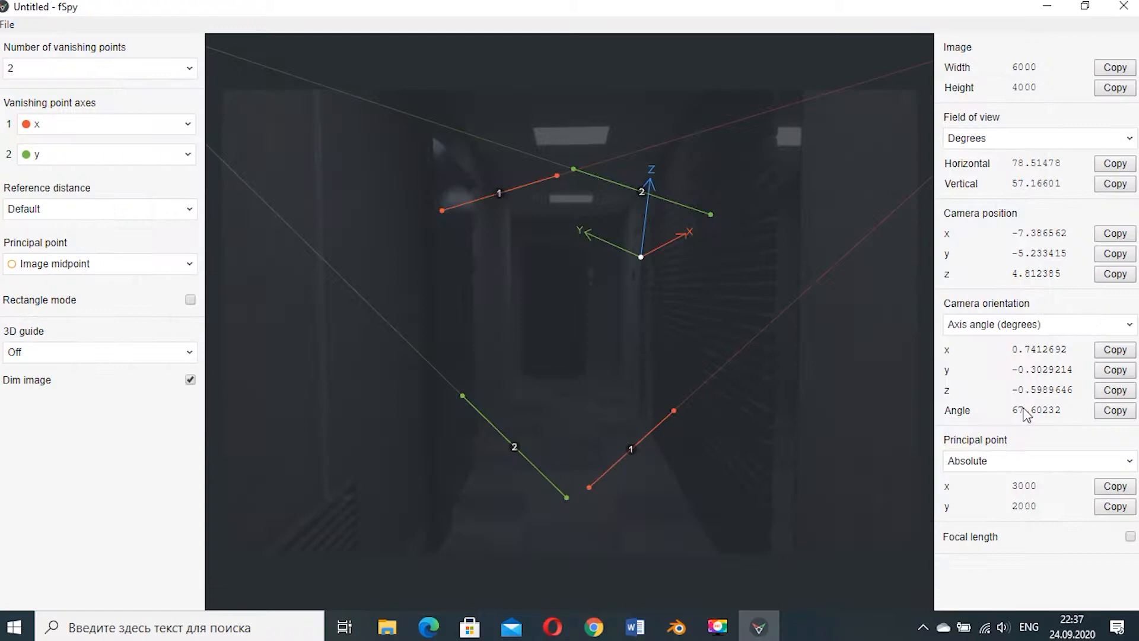
pyautogui.moveTo(507, 195)
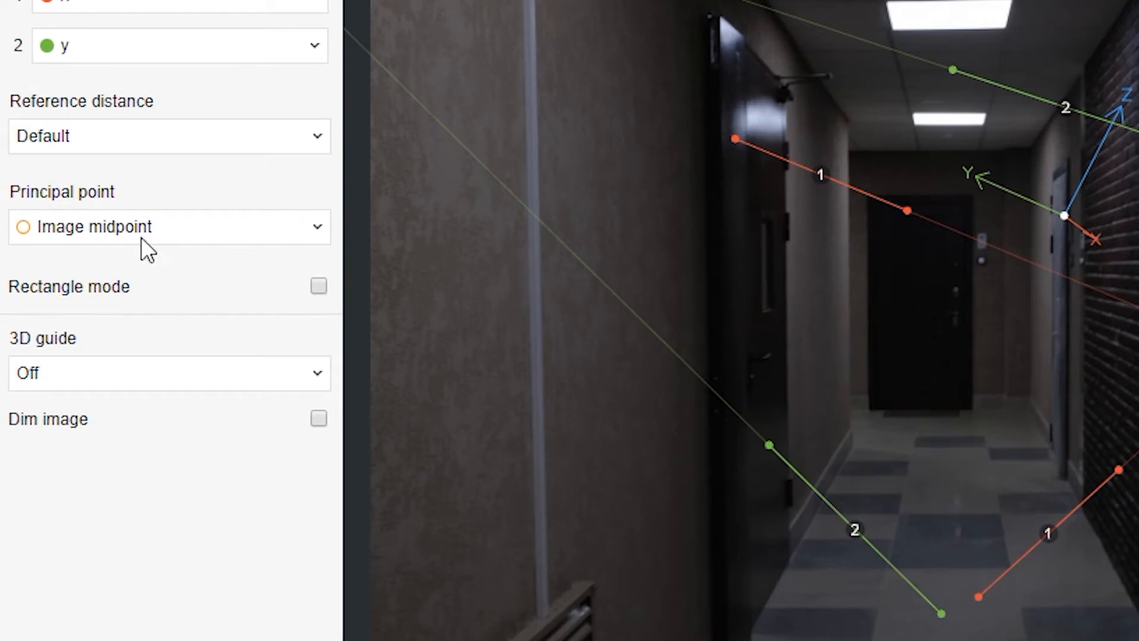
pyautogui.click(169, 373)
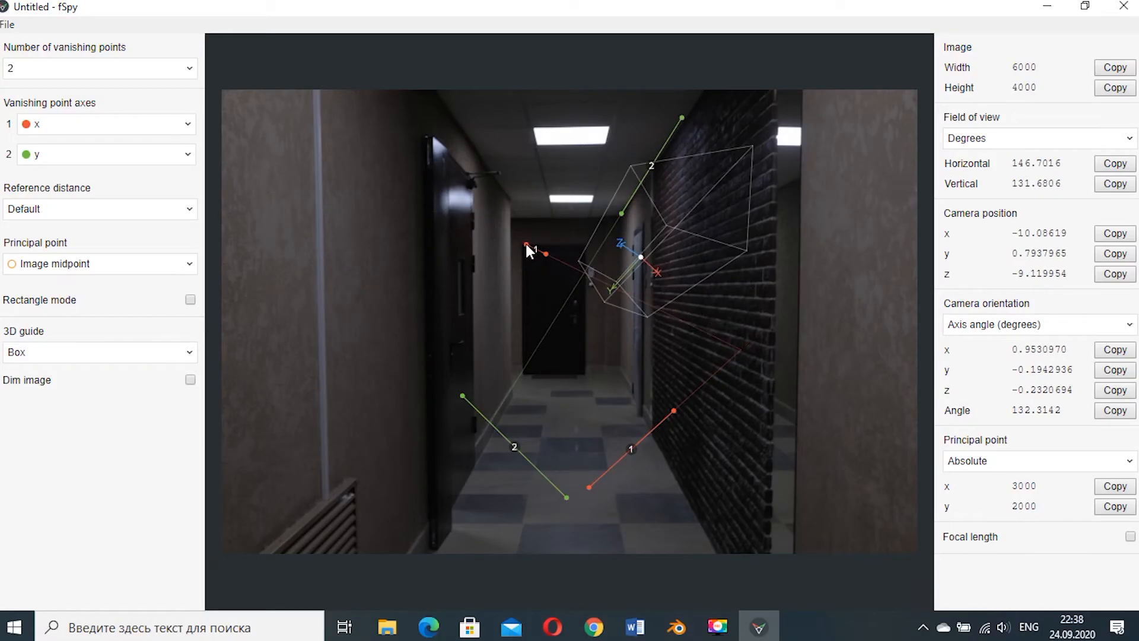
# Align the red vanishing lines with the floor tiles and the green lines with the left wall edges.
pyautogui.moveTo(528, 248); pyautogui.dragTo(671, 410)
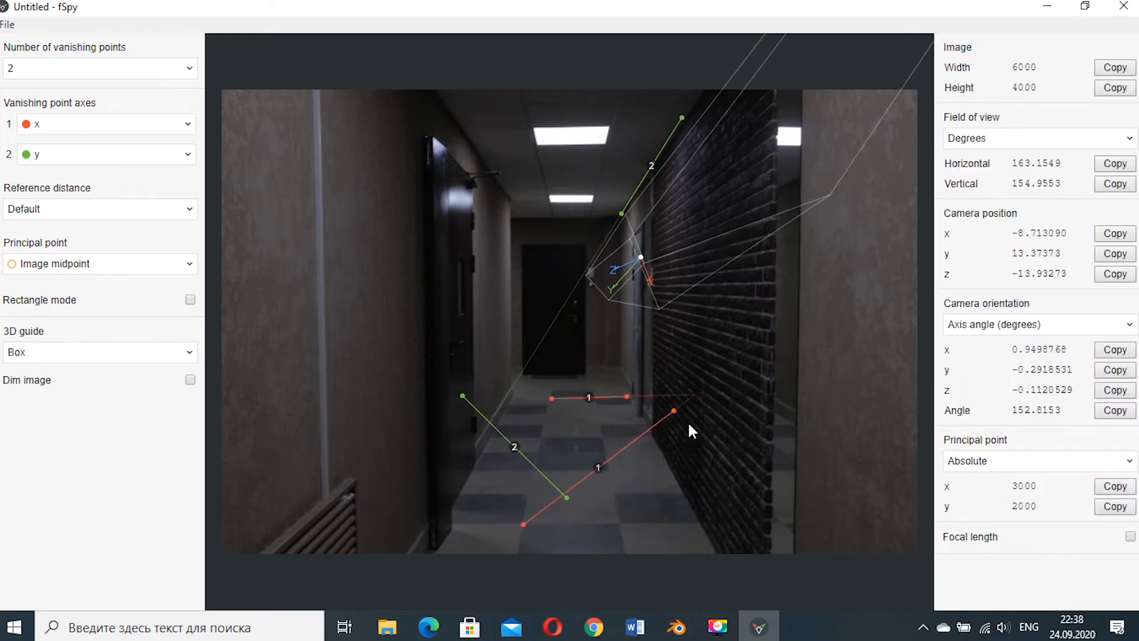
pyautogui.moveTo(671, 410); pyautogui.dragTo(629, 397)
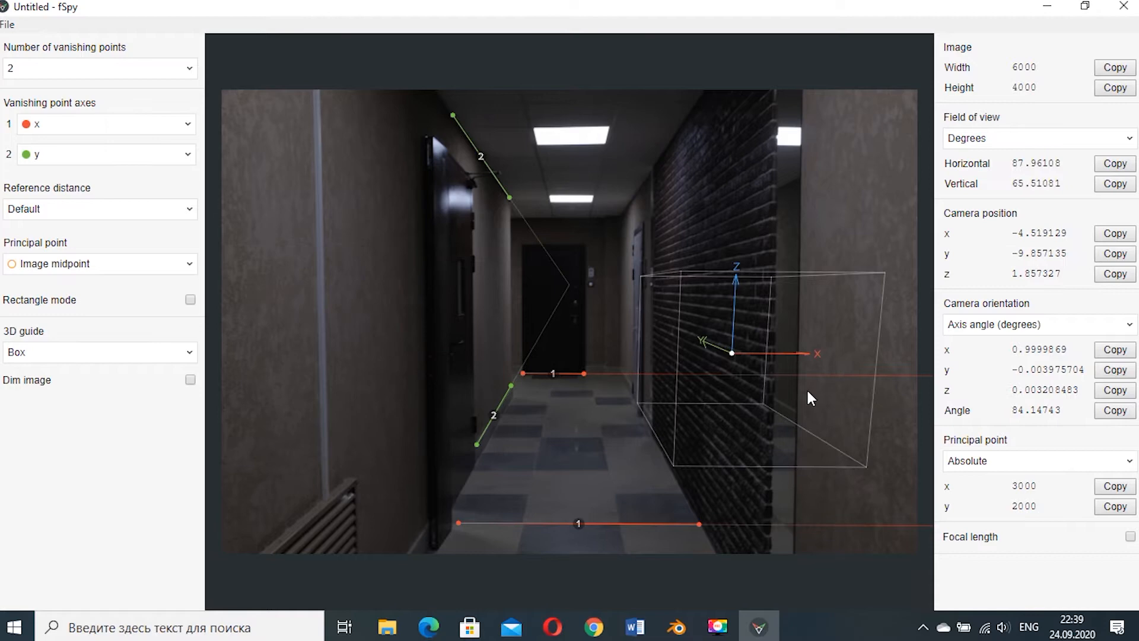
pyautogui.moveTo(731, 354); pyautogui.dragTo(569, 357)
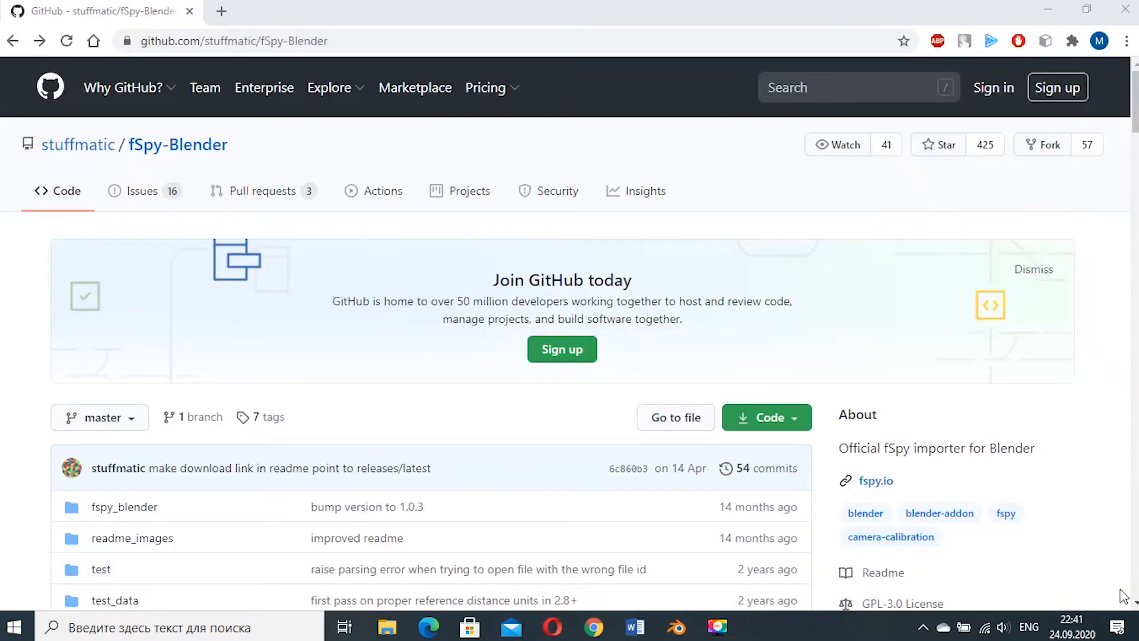
pyautogui.moveTo(183, 153)
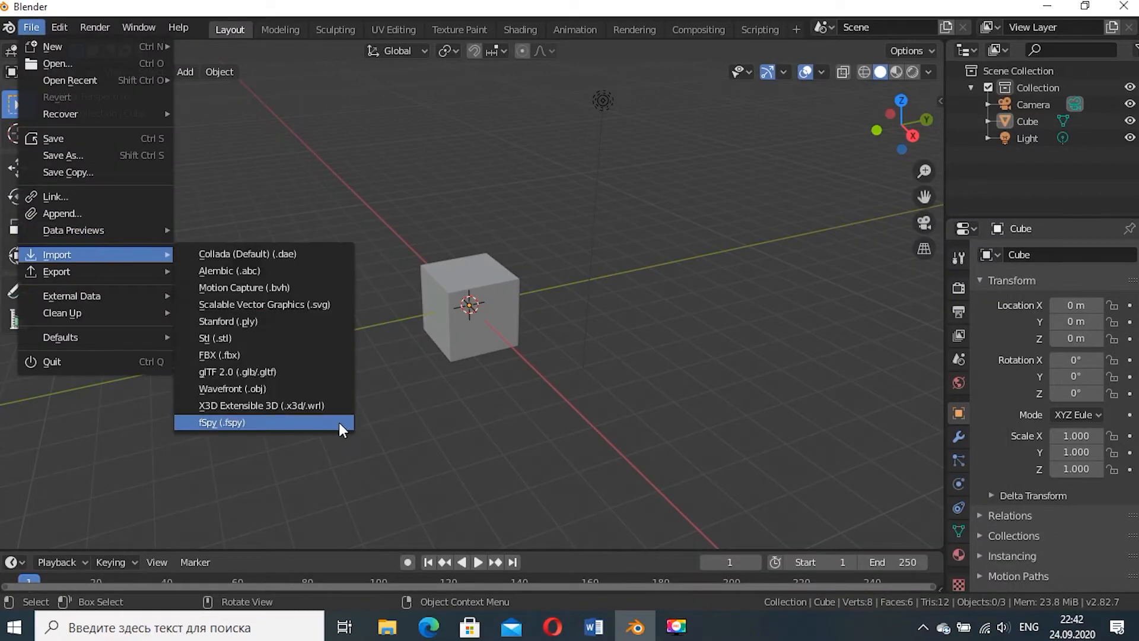
# Import the matched fSpy camera and extrude the cube into a corridor-shaped box.
pyautogui.click(221, 423)
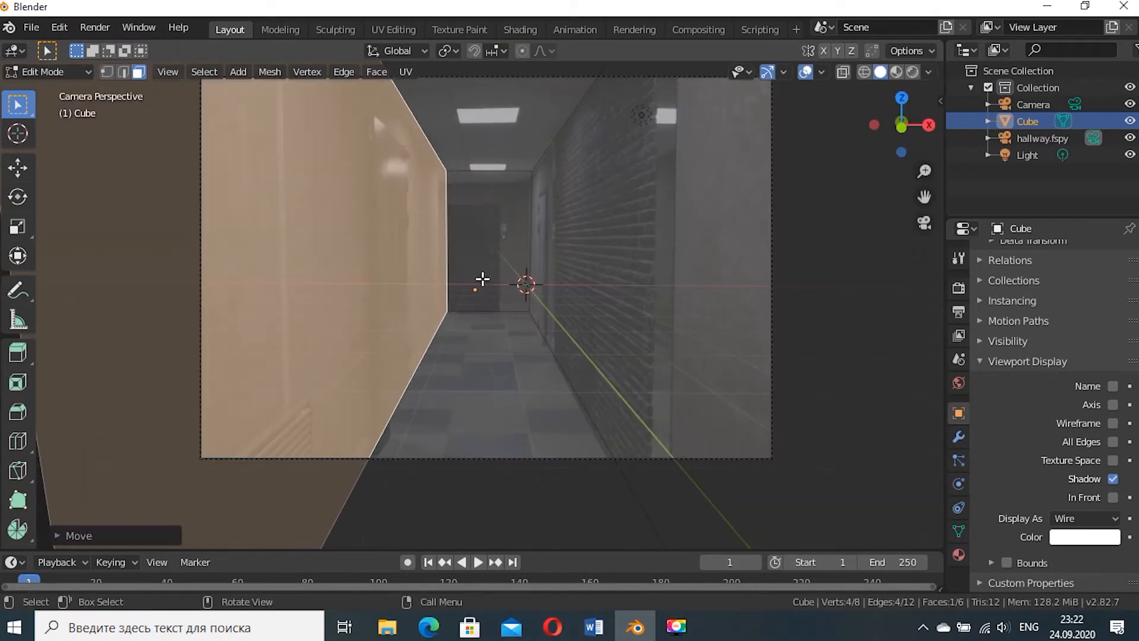
pyautogui.click(17, 436)
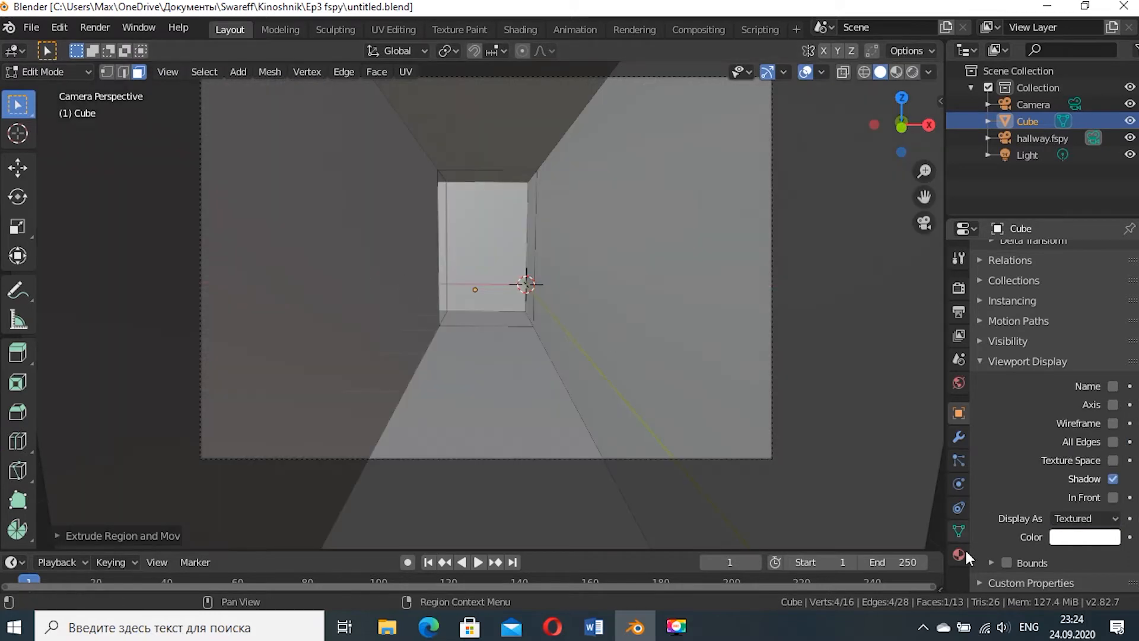
# Project the hallway photo from camera view onto the box material and preview it rendered.
pyautogui.click(392, 30)
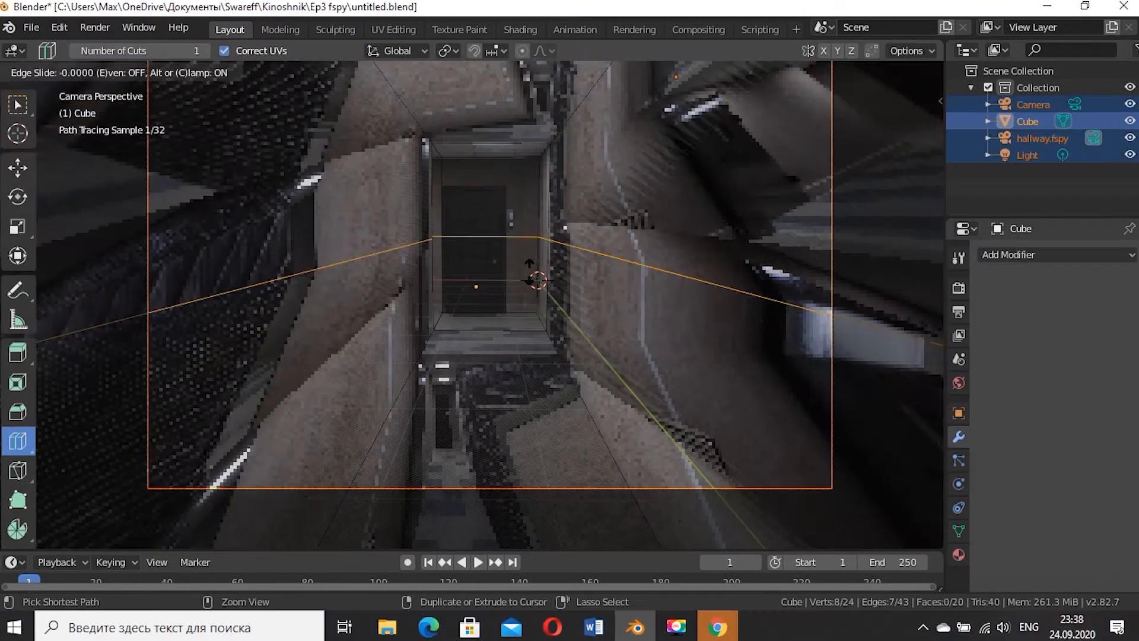
# Add many loop cuts, re-project UVs from view, and return to the Layout workspace.
pyautogui.click(393, 29)
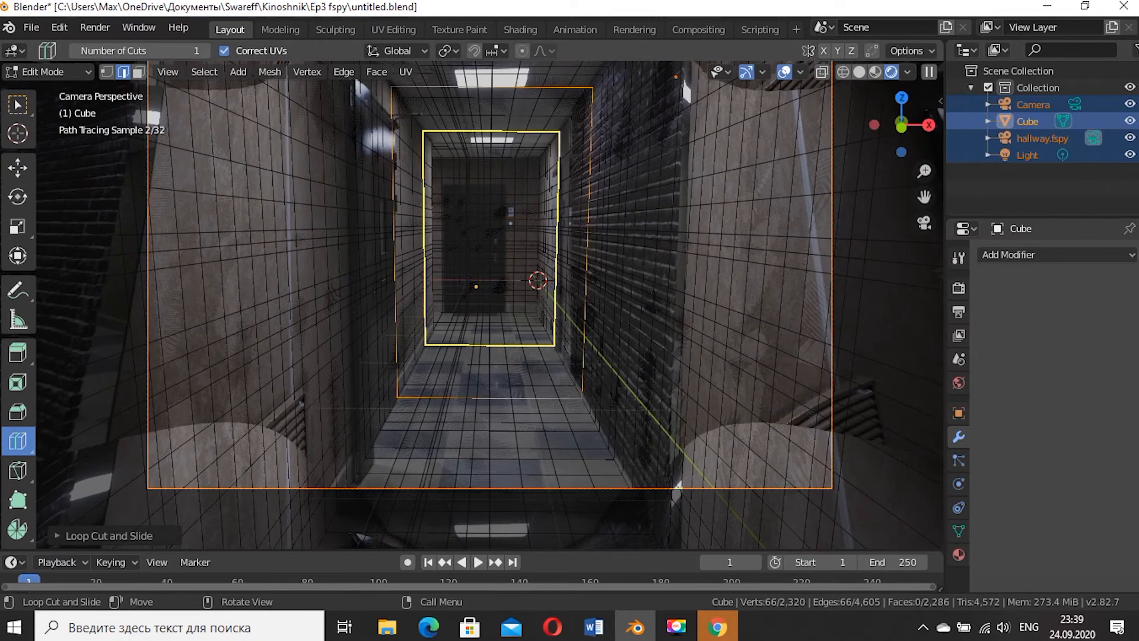
pyautogui.click(393, 28)
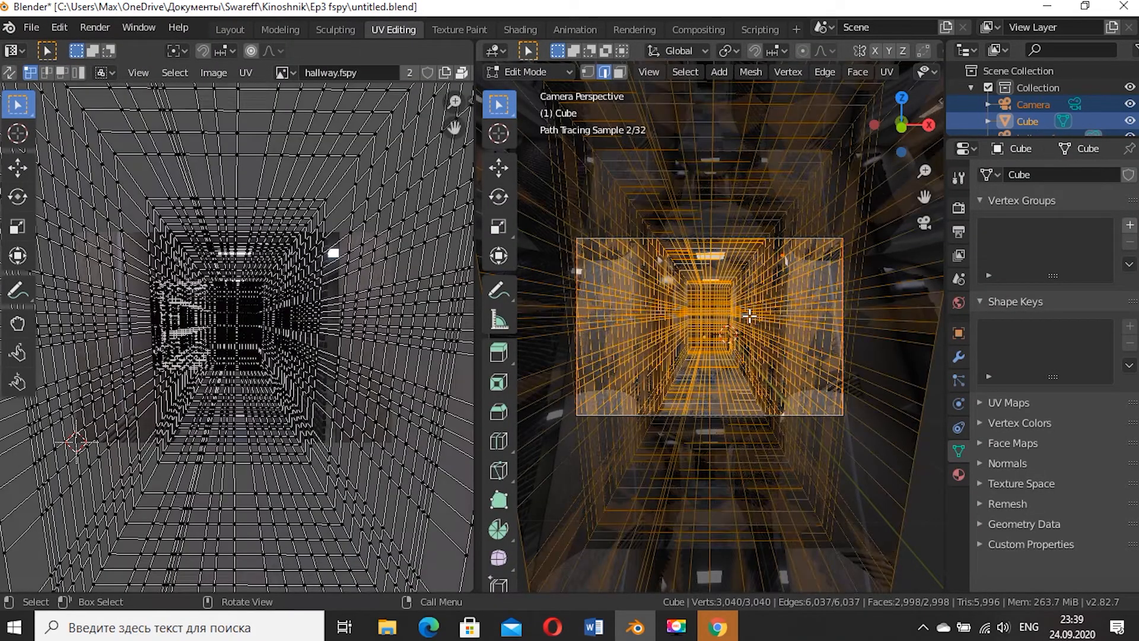
pyautogui.click(231, 28)
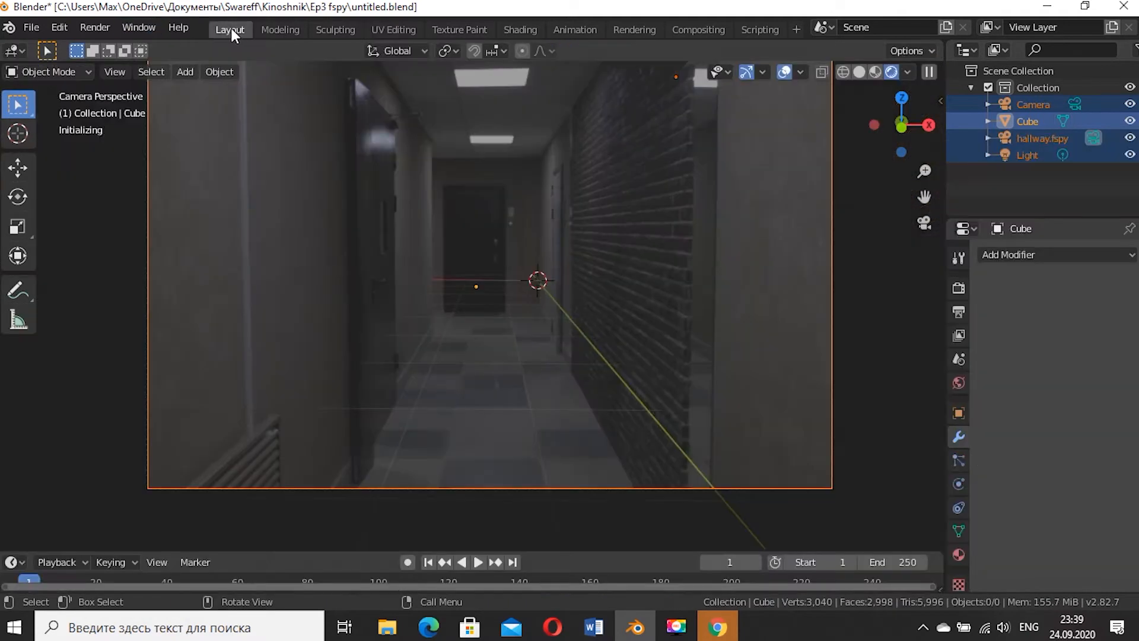
# Set the render engine to Eevee and orbit inside the projected hallway.
pyautogui.click(1097, 254)
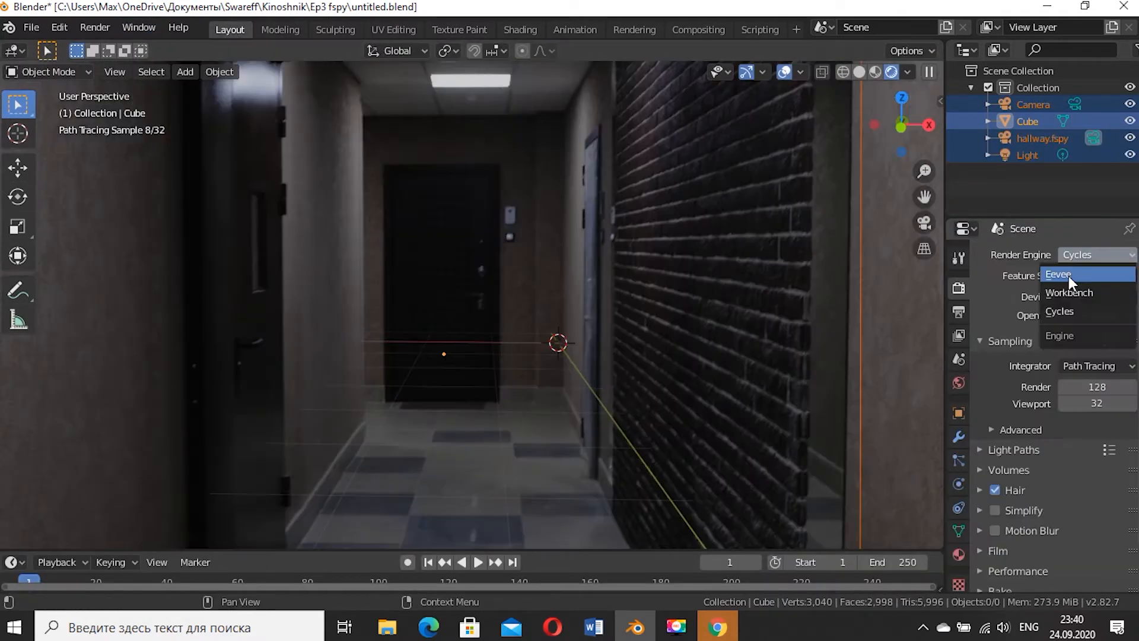
pyautogui.click(1058, 275)
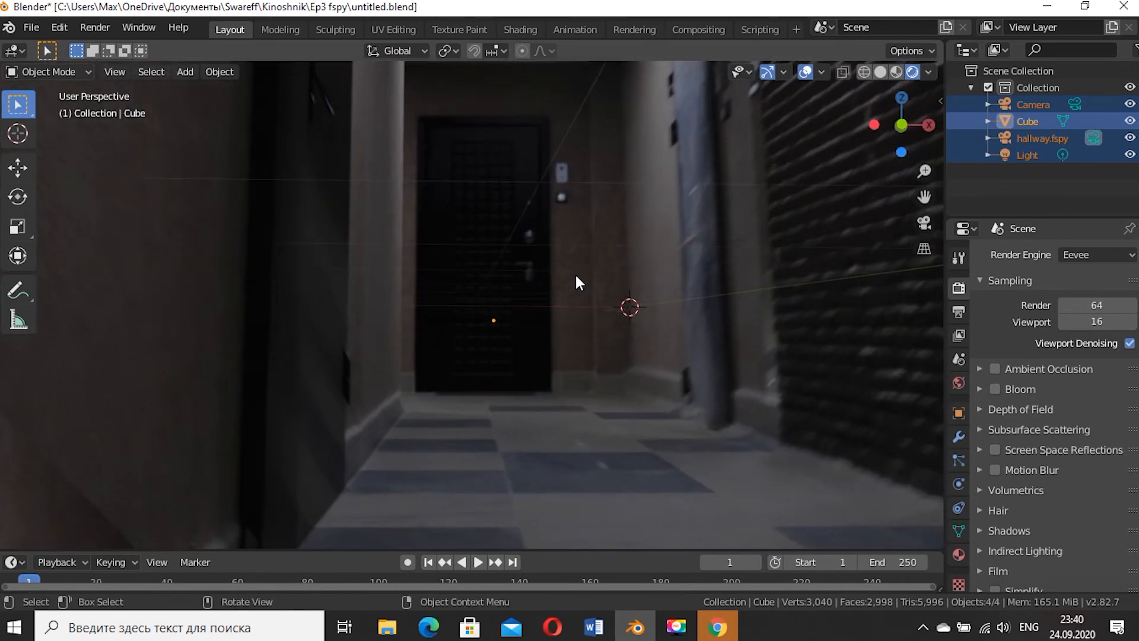
pyautogui.moveTo(578, 282); pyautogui.dragTo(559, 333)
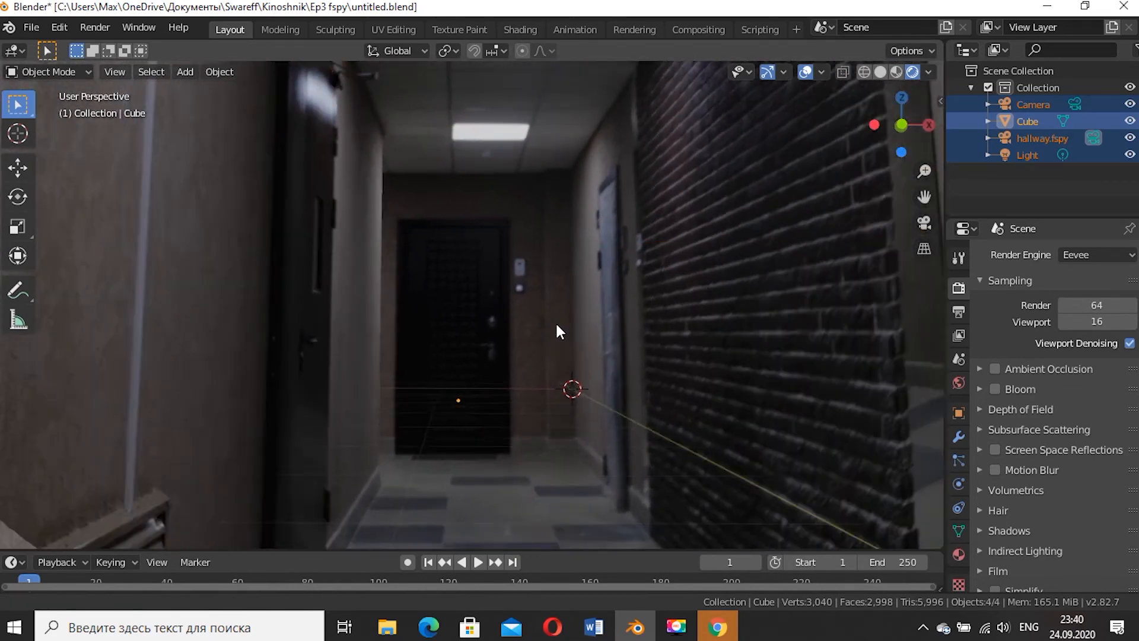